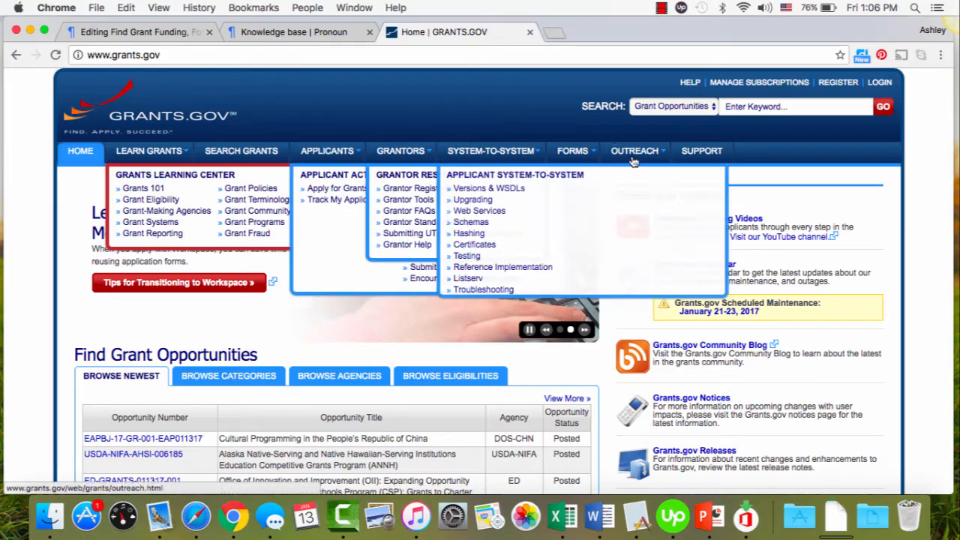
pyautogui.moveTo(831, 313)
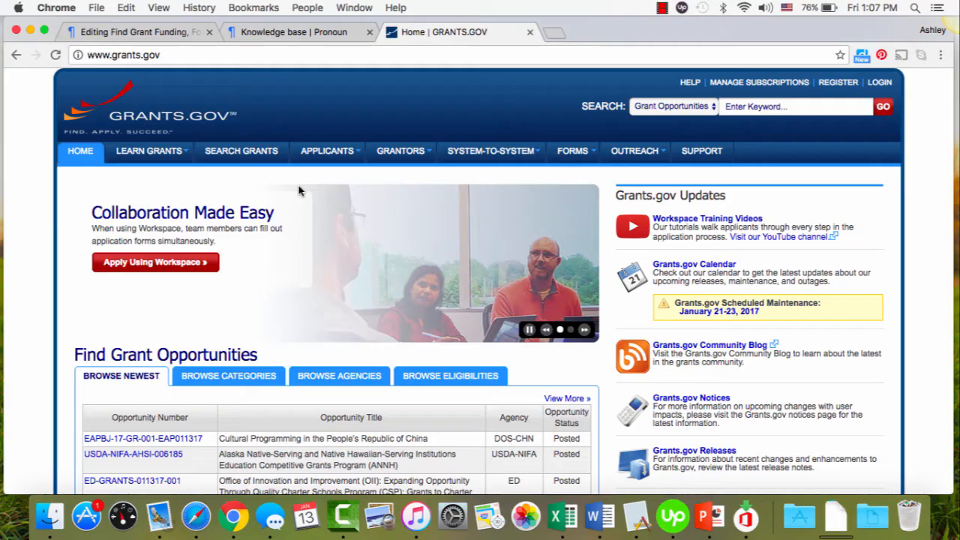
pyautogui.moveTo(256, 157)
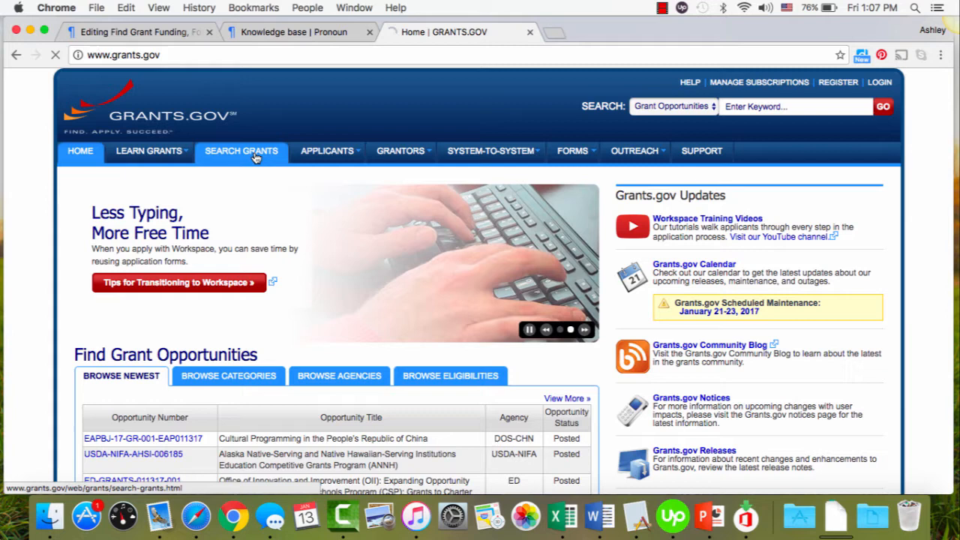
# - Open Search Grants and view the 2,208 listed opportunities
pyautogui.click(241, 151)
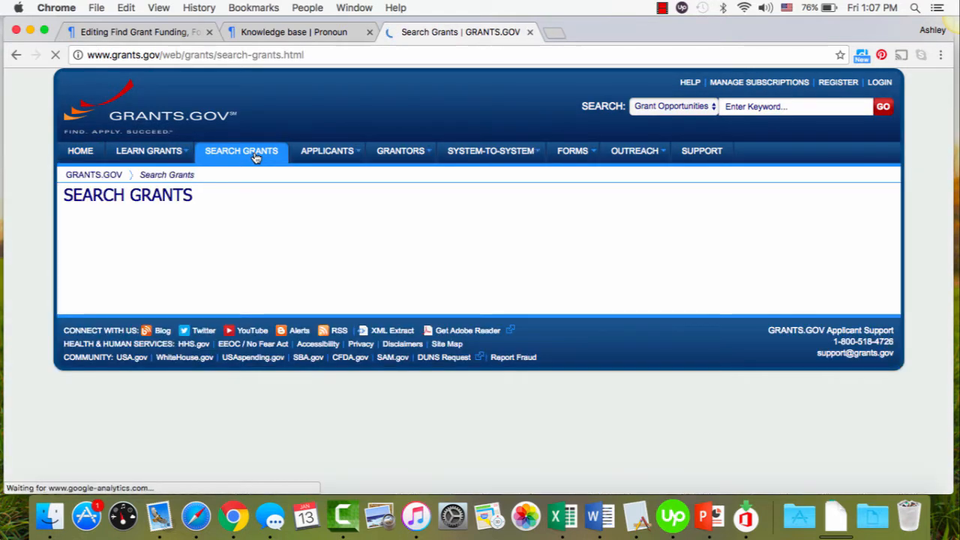
pyautogui.click(241, 151)
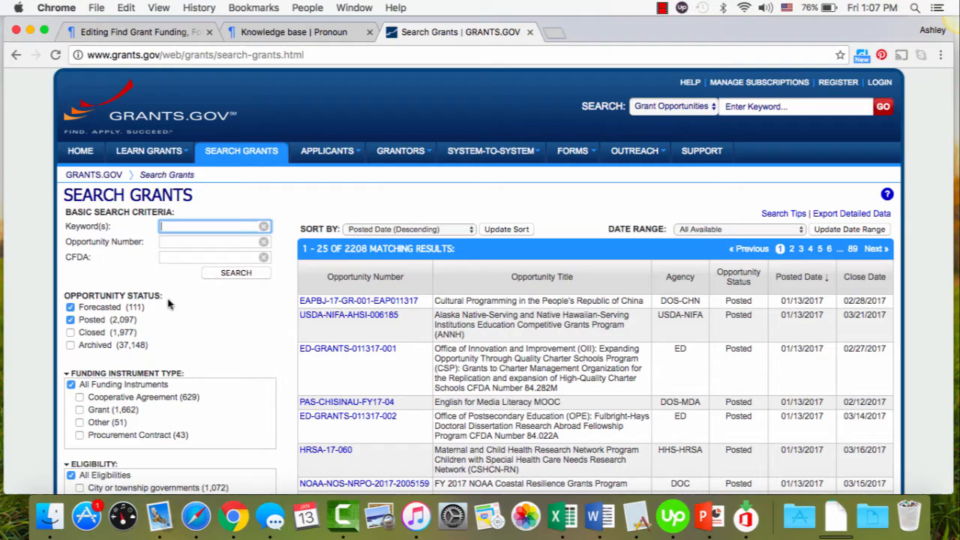
pyautogui.moveTo(256, 376)
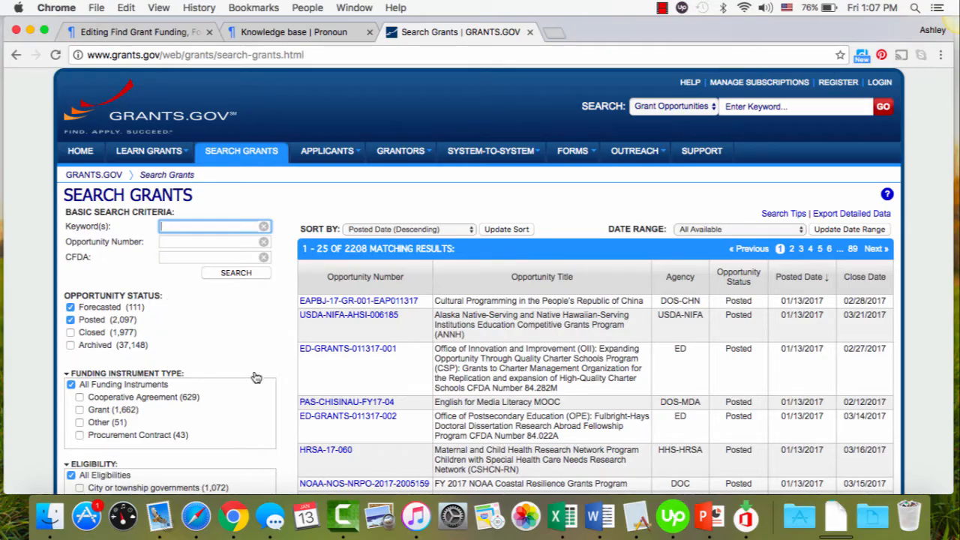
pyautogui.moveTo(194, 348)
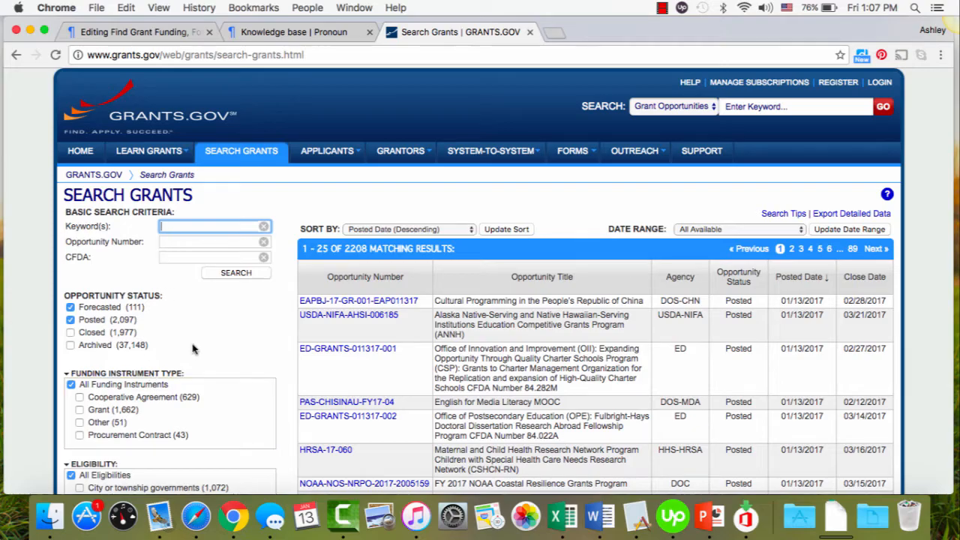
pyautogui.moveTo(350, 259)
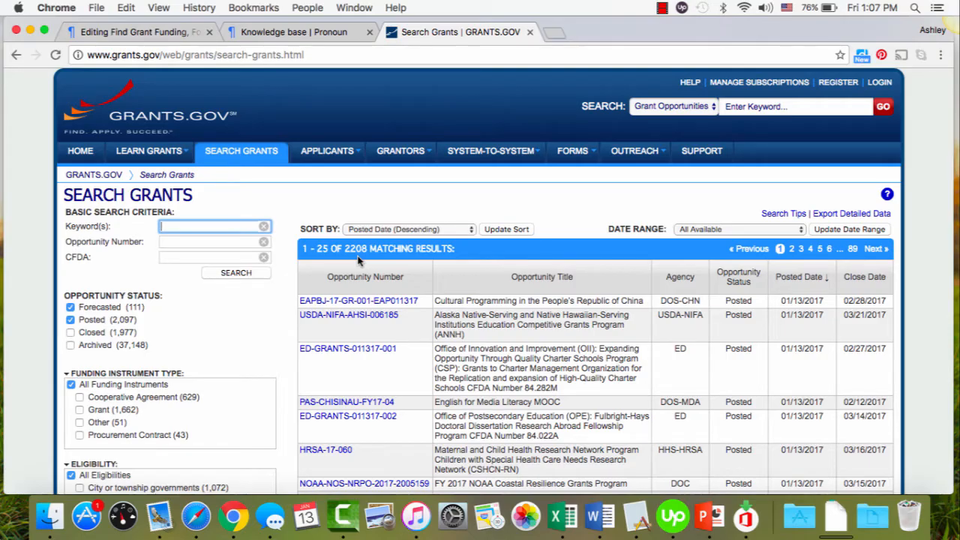
pyautogui.scroll(-3)
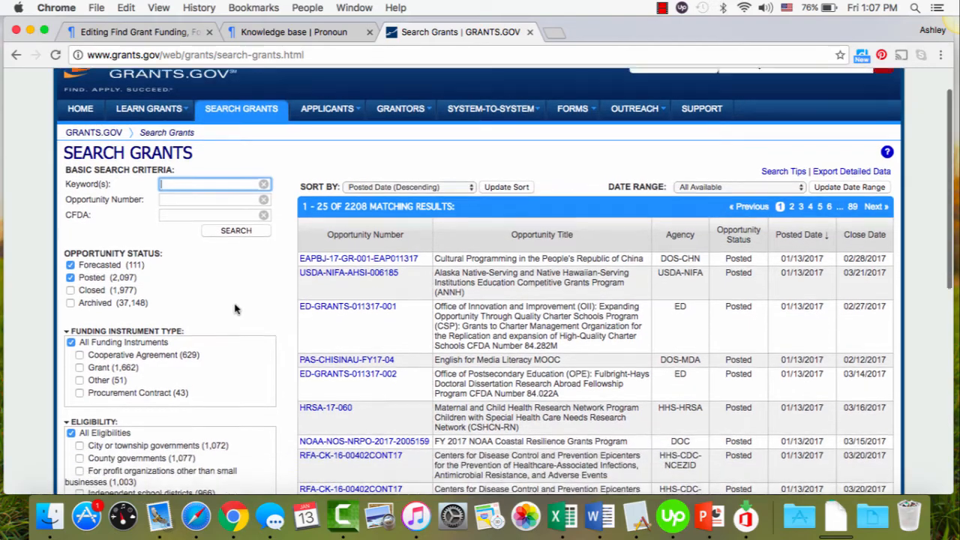
# - Exclude Forecasted opportunities, leaving 2,097 posted grants
pyautogui.click(70, 254)
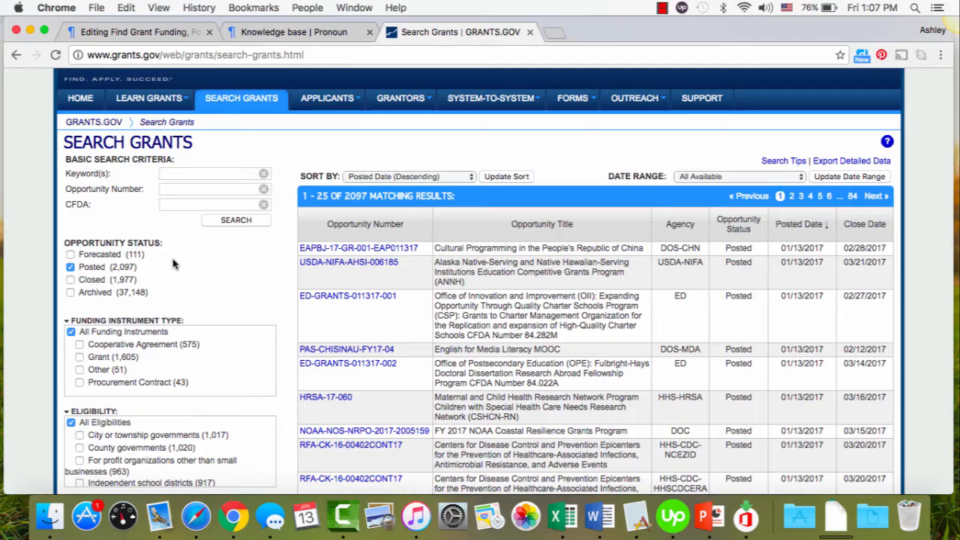
pyautogui.scroll(-3)
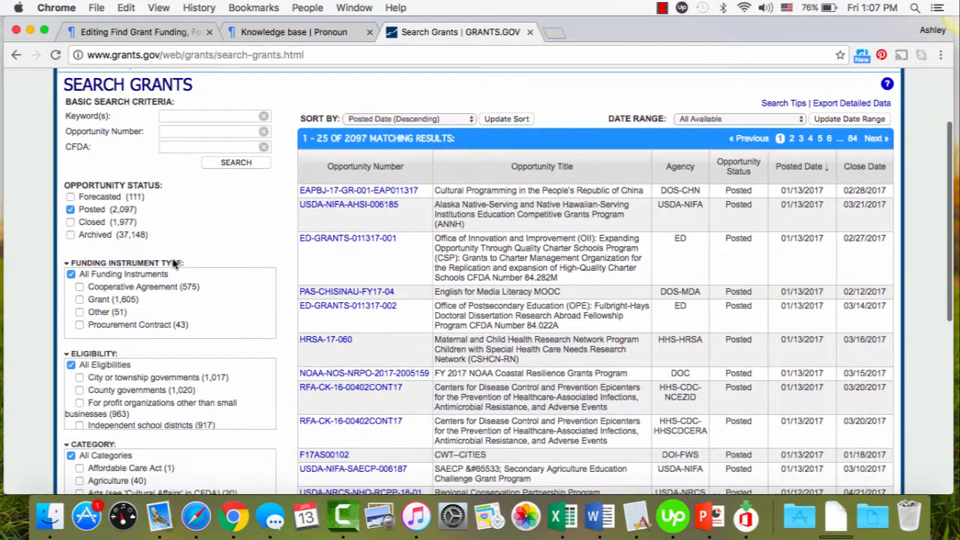
pyautogui.scroll(-3)
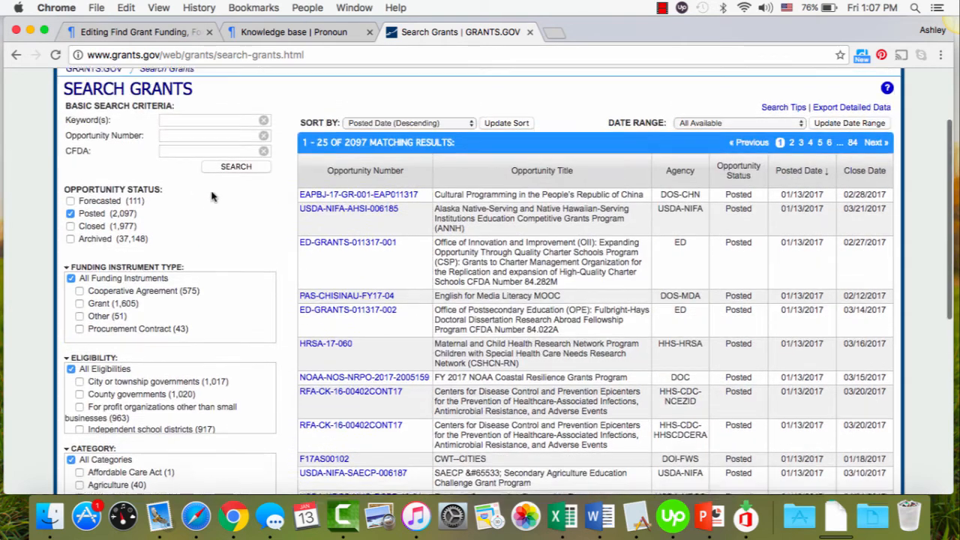
pyautogui.click(213, 131)
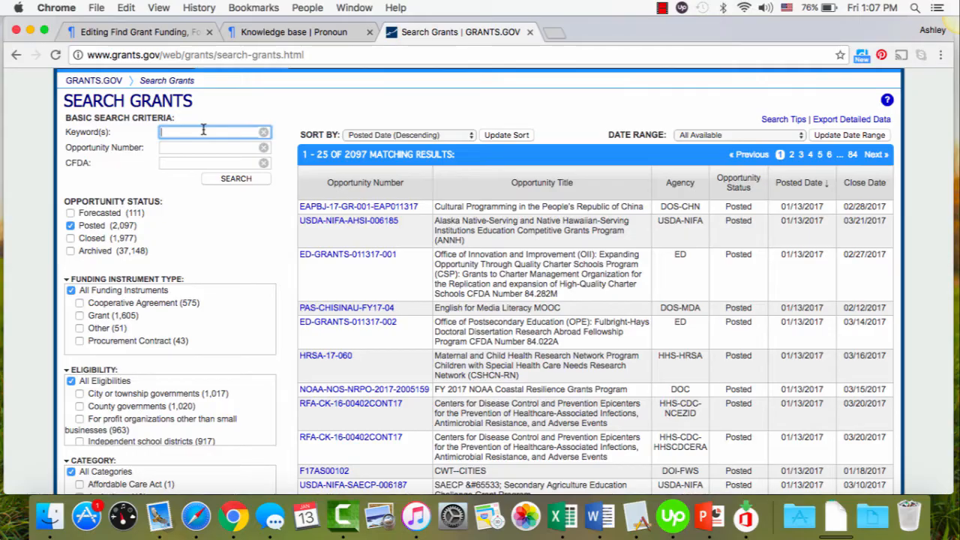
# - Search keyword 'STEM' and browse the 94 posted results
pyautogui.write('s')
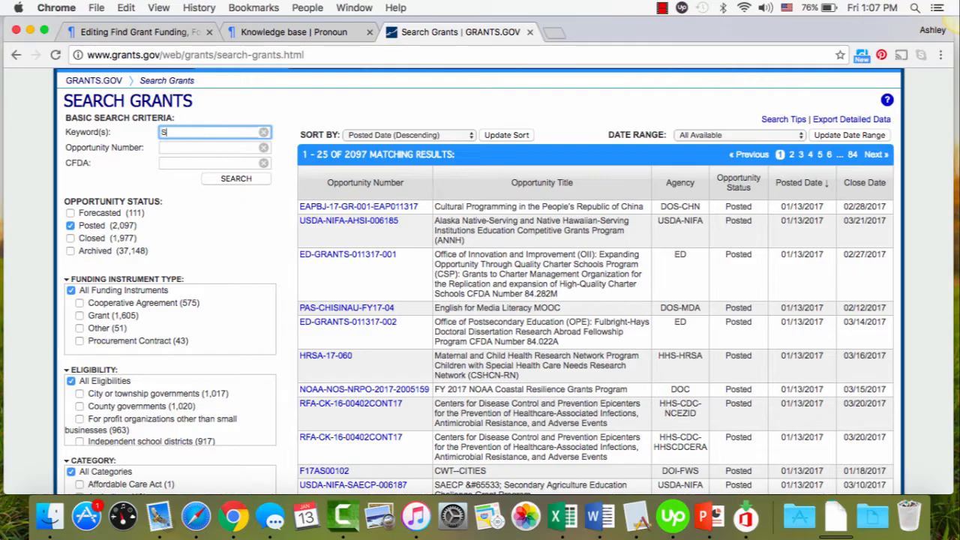
pyautogui.write('STEM')
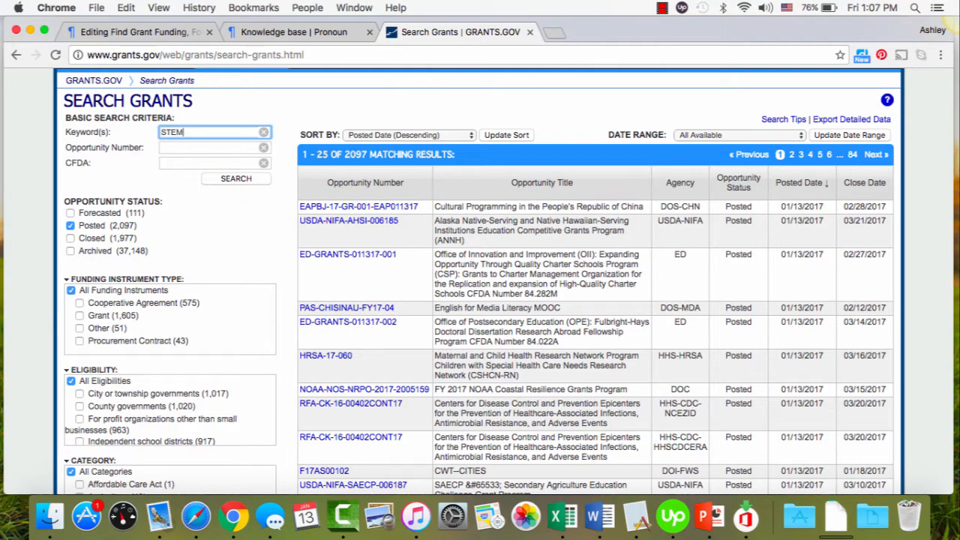
pyautogui.click(236, 179)
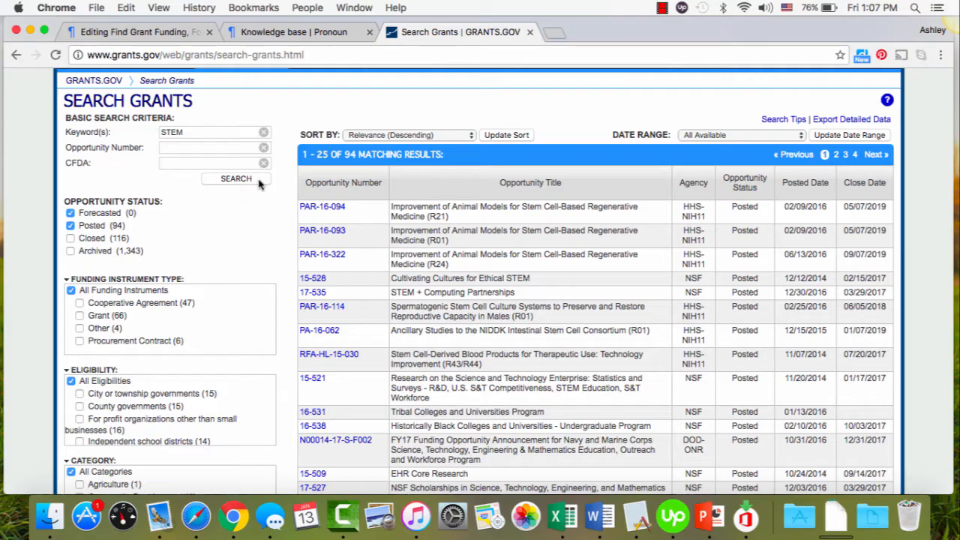
pyautogui.moveTo(235, 216)
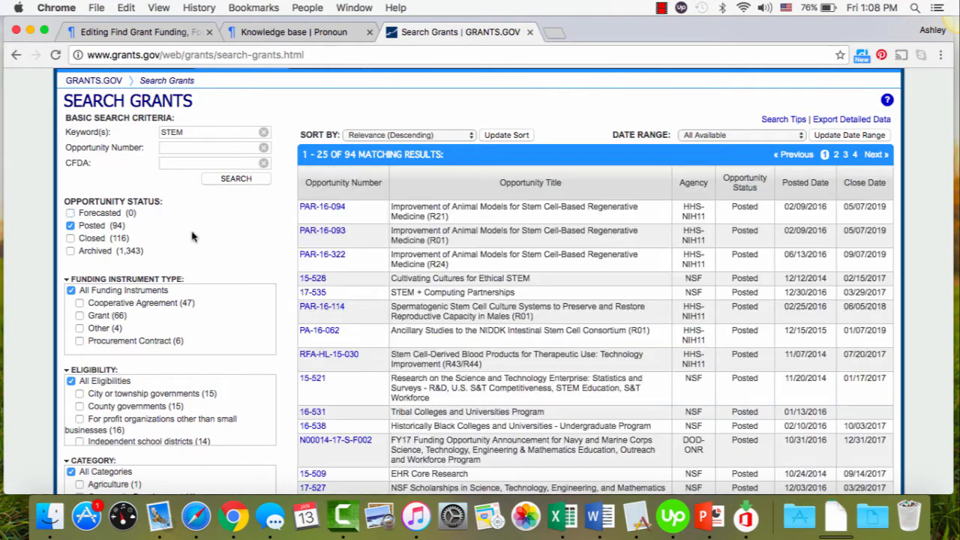
pyautogui.scroll(-3)
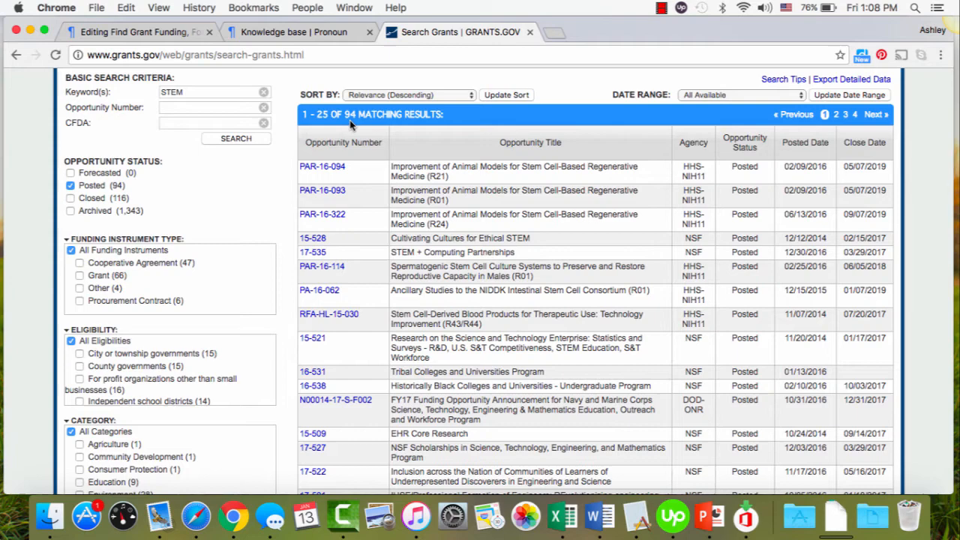
pyautogui.moveTo(243, 195)
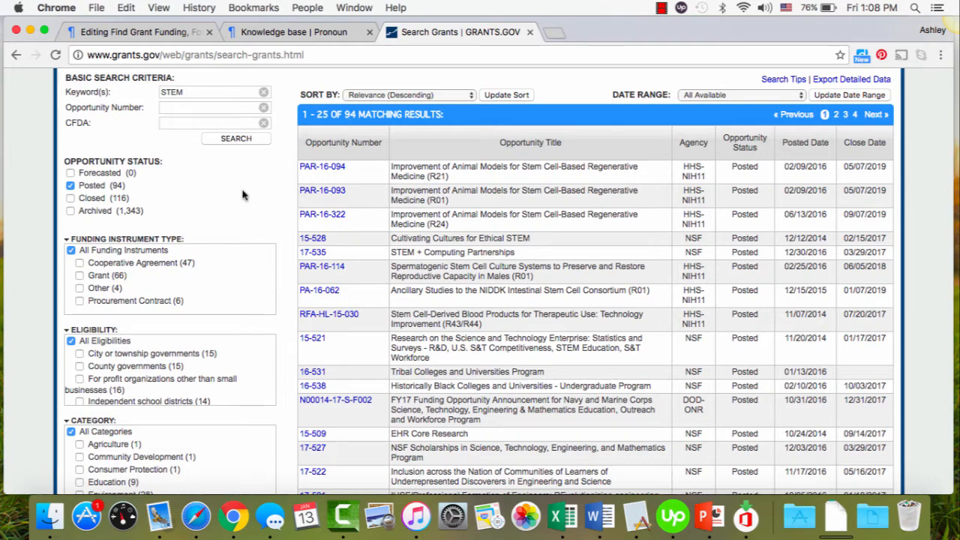
pyautogui.scroll(-3)
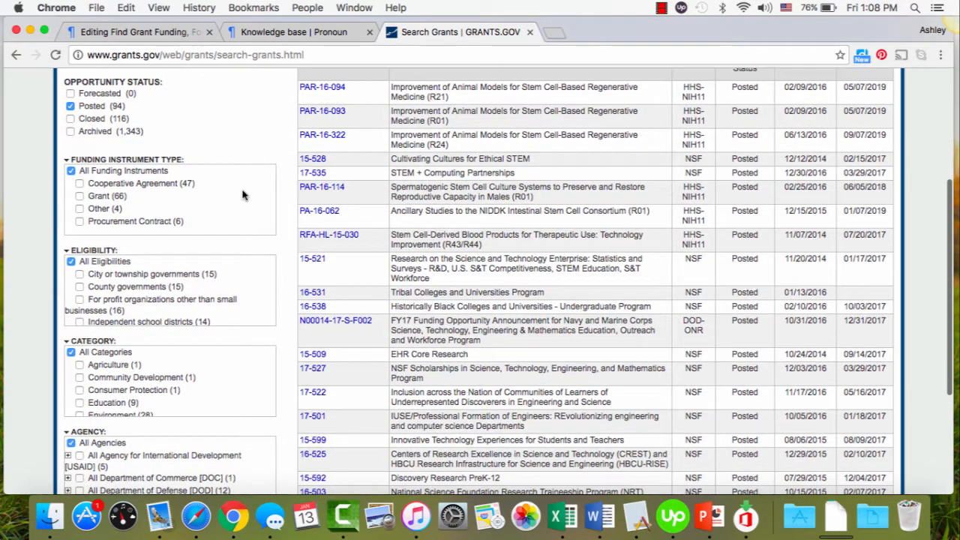
pyautogui.scroll(-3)
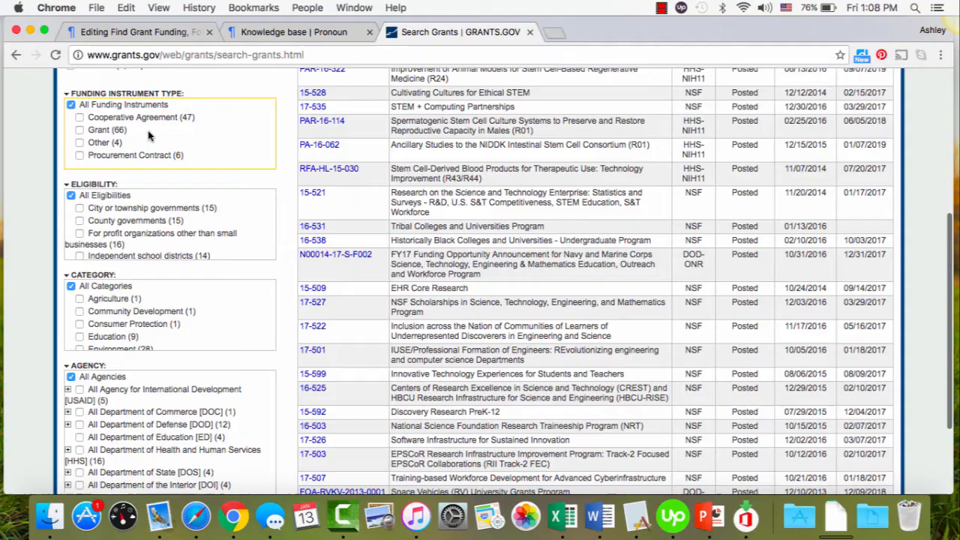
pyautogui.moveTo(230, 179)
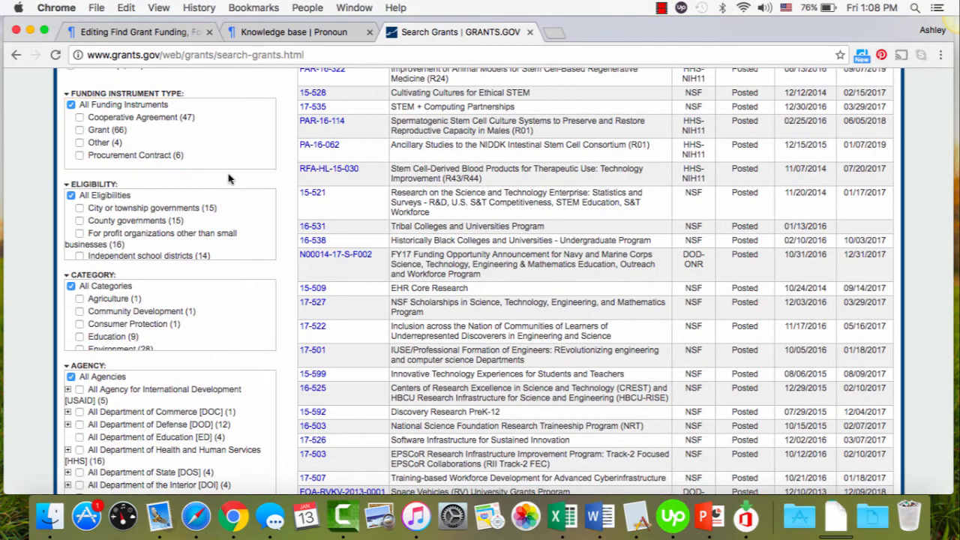
pyautogui.scroll(-3)
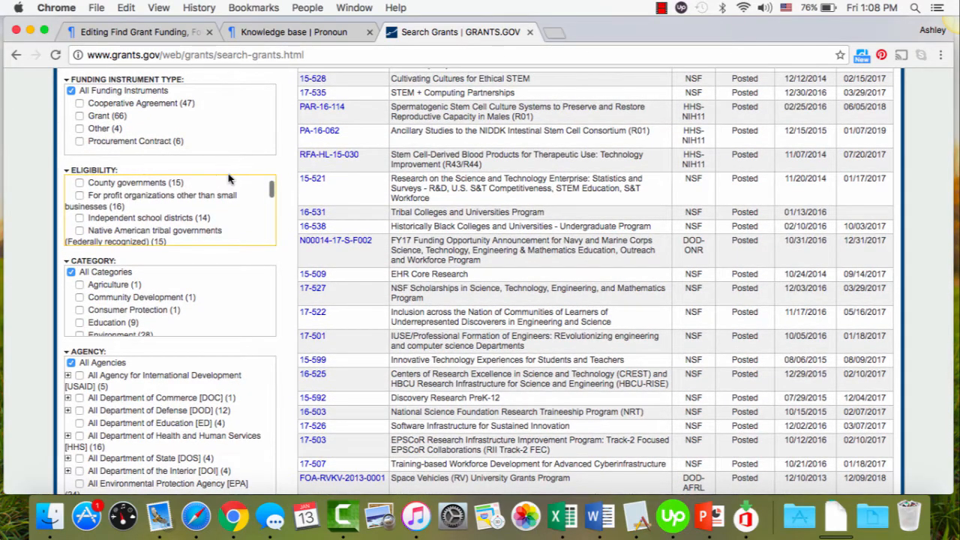
pyautogui.scroll(-3)
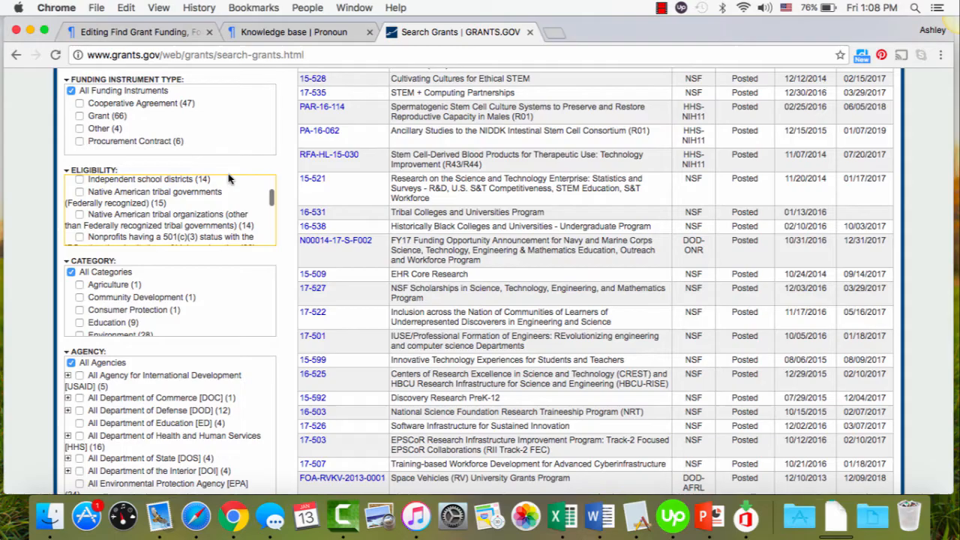
pyautogui.scroll(-3)
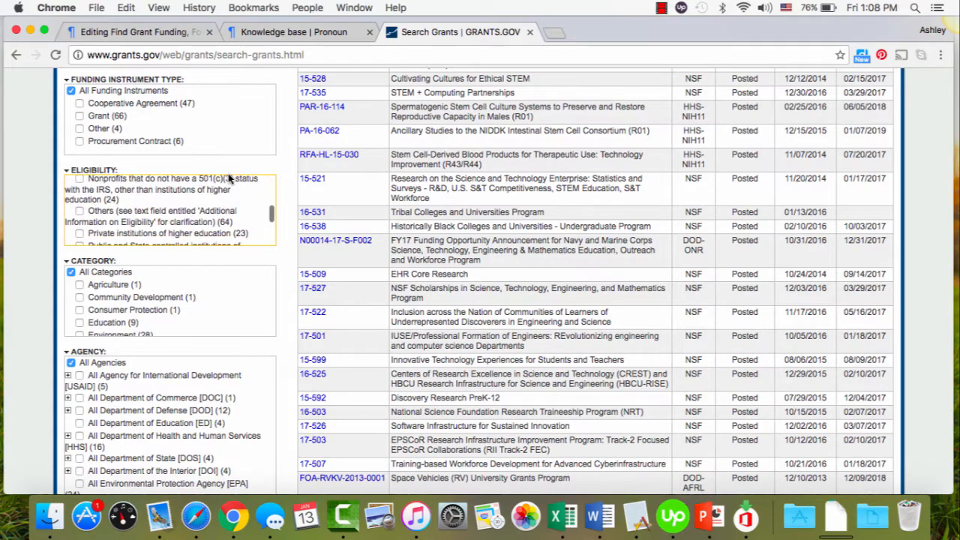
pyautogui.scroll(-3)
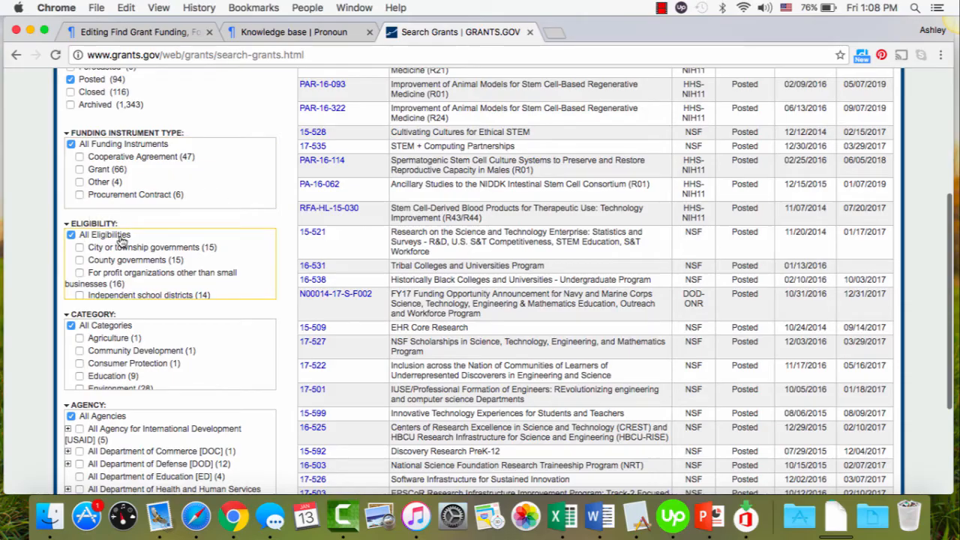
pyautogui.scroll(-3)
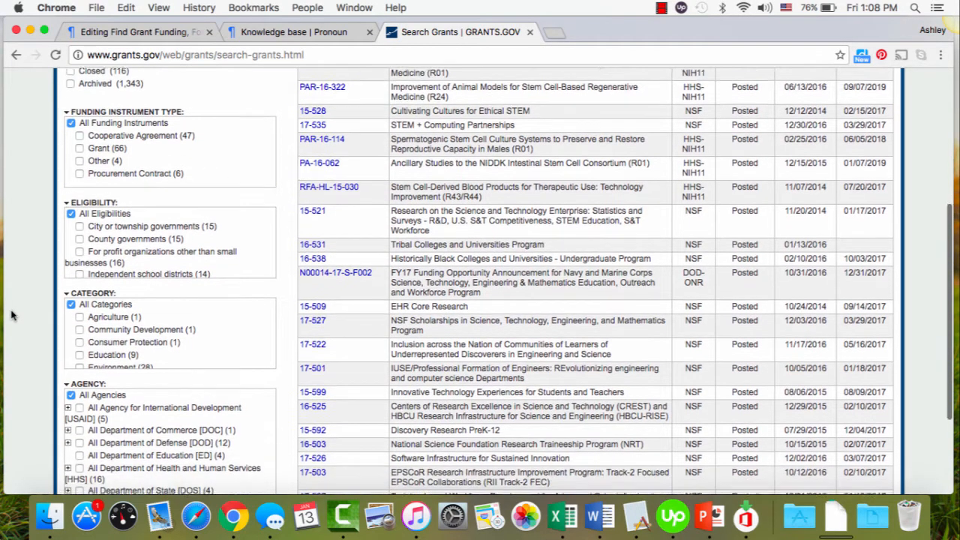
pyautogui.scroll(-3)
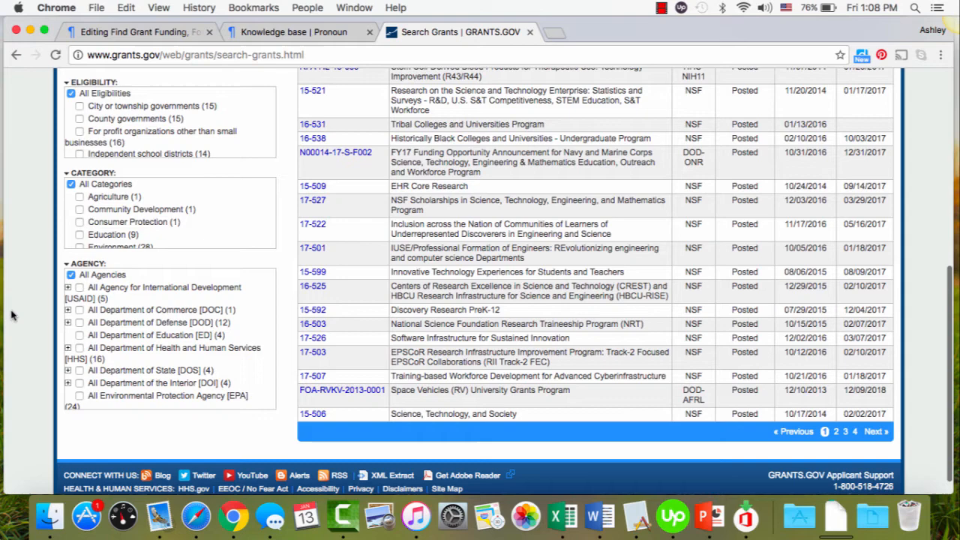
pyautogui.scroll(-3)
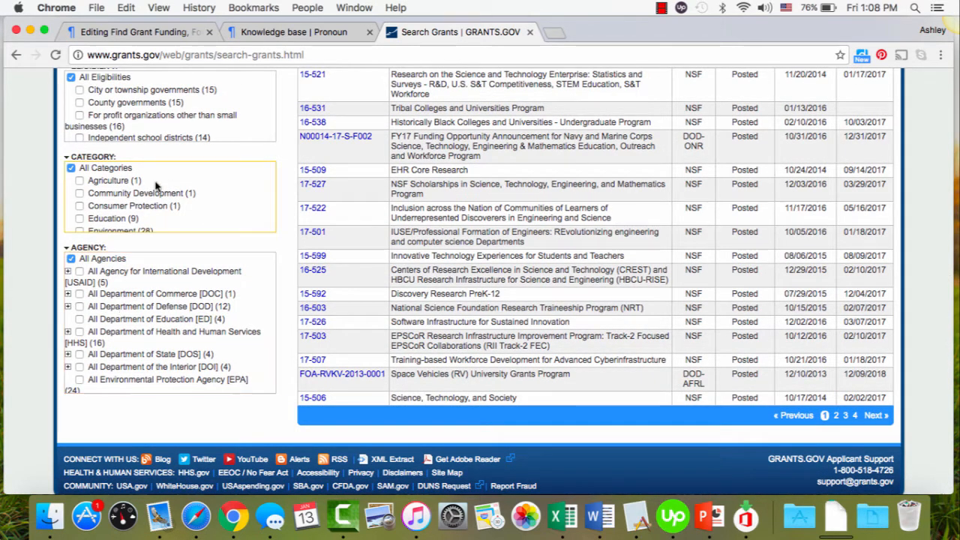
pyautogui.scroll(-3)
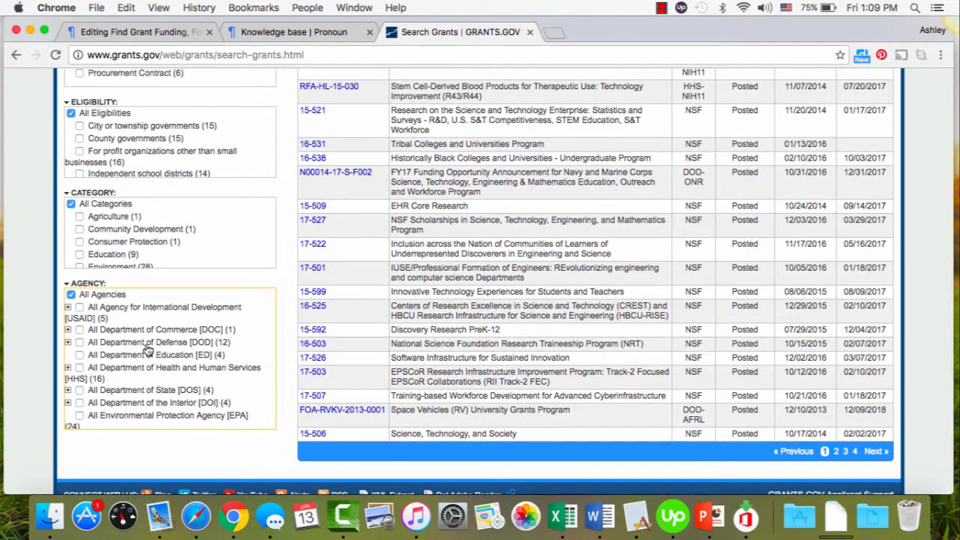
pyautogui.moveTo(35, 341)
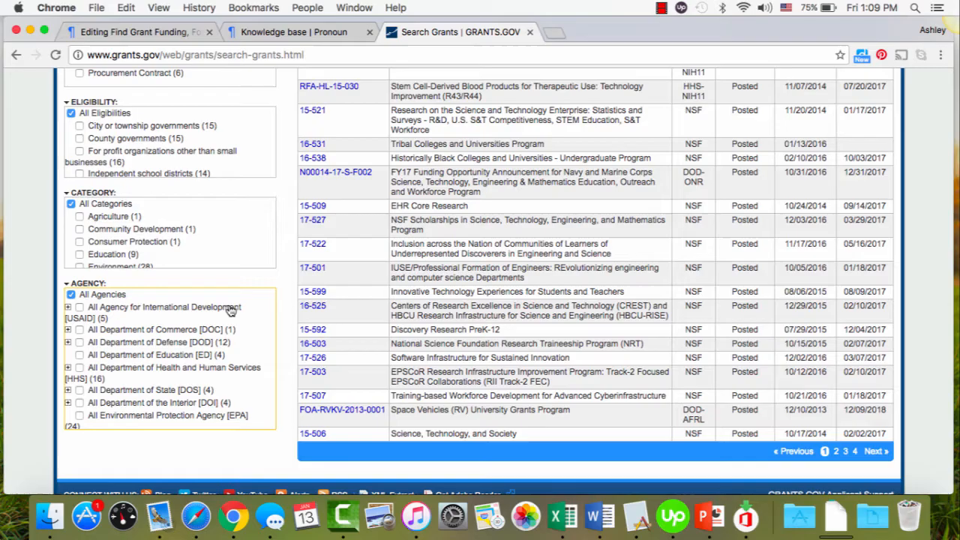
pyautogui.scroll(3)
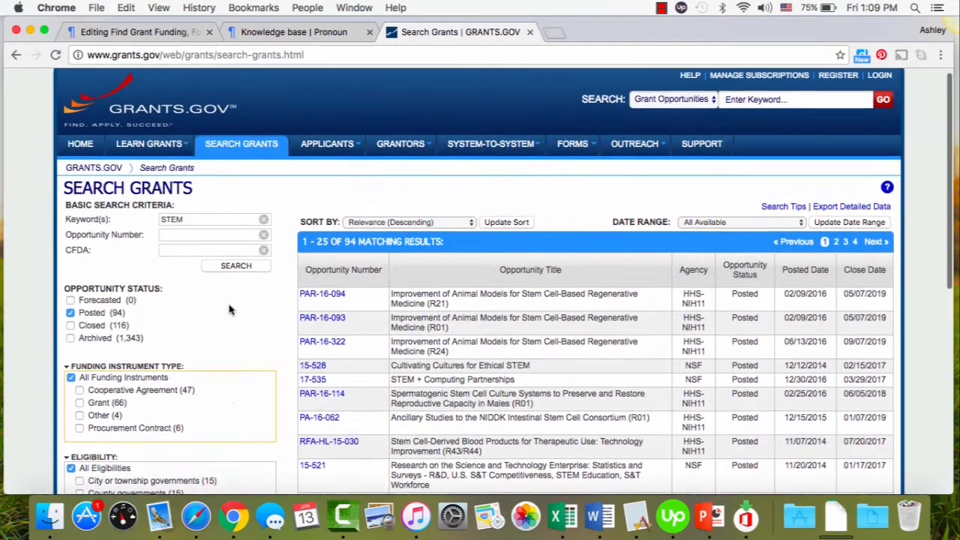
pyautogui.scroll(-3)
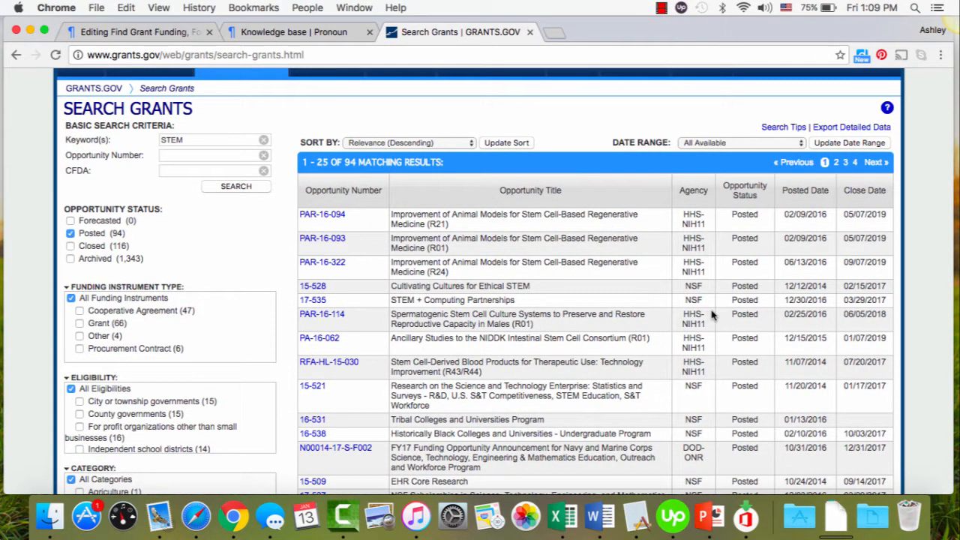
pyautogui.moveTo(653, 242)
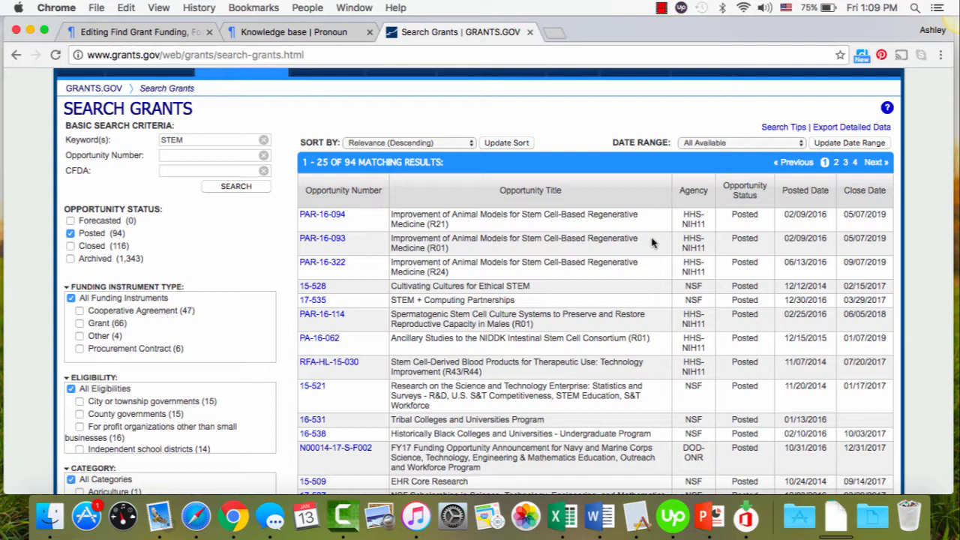
pyautogui.moveTo(352, 221)
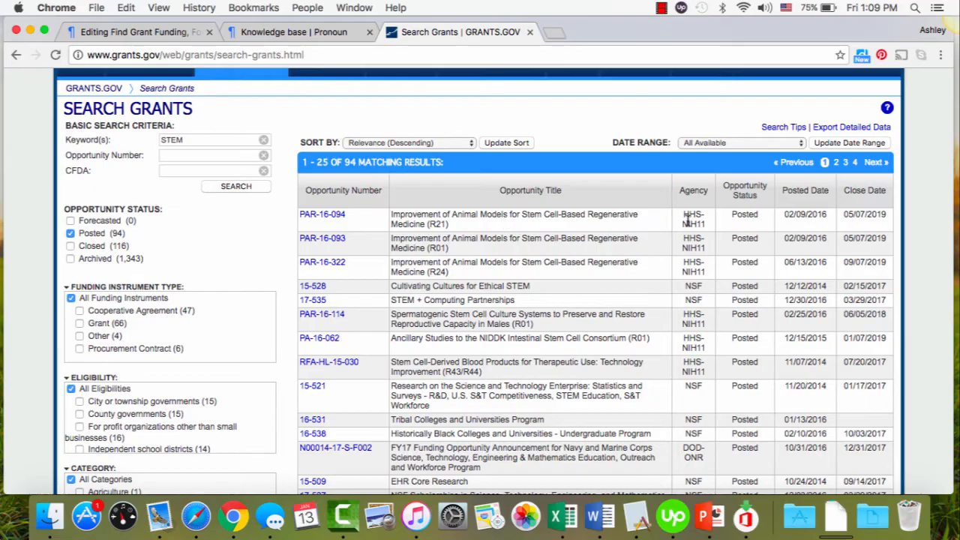
pyautogui.scroll(-3)
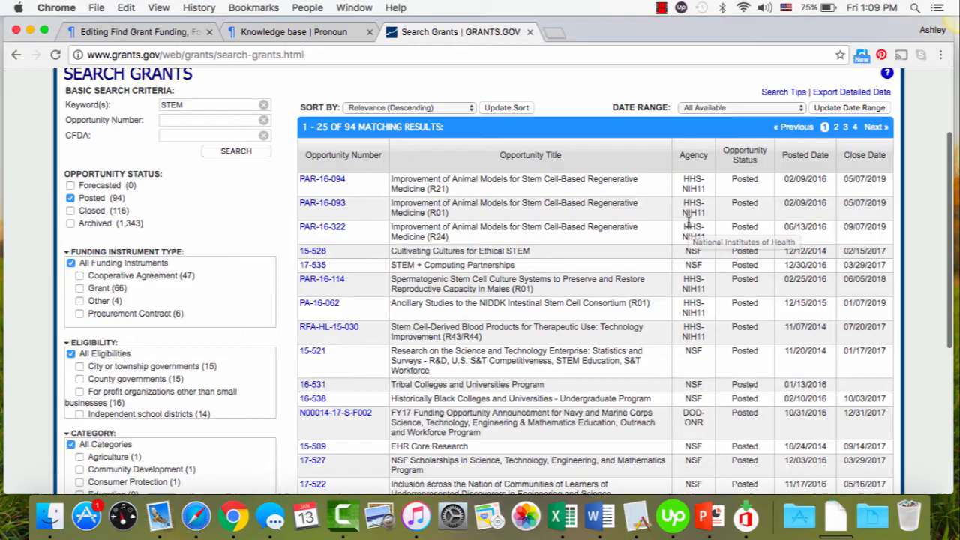
pyautogui.scroll(-3)
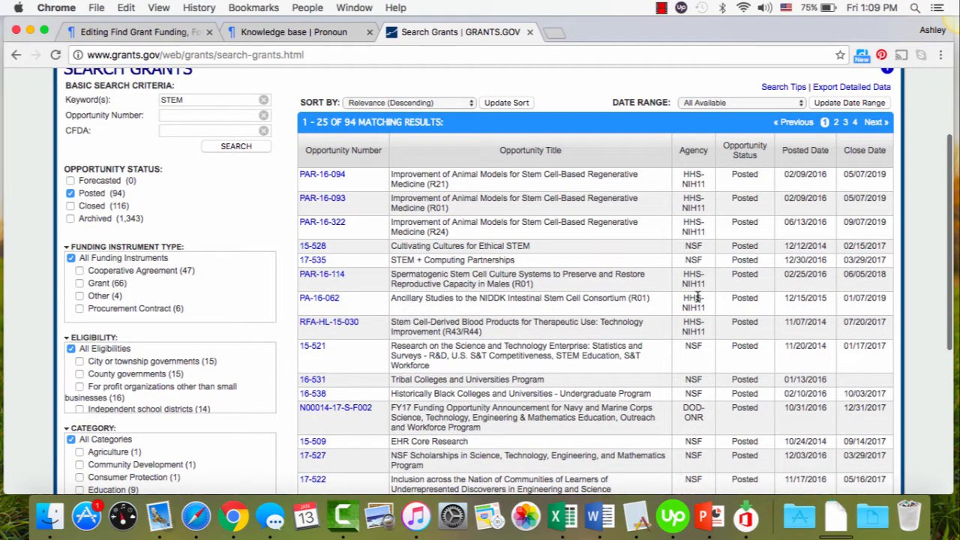
pyautogui.moveTo(693, 362)
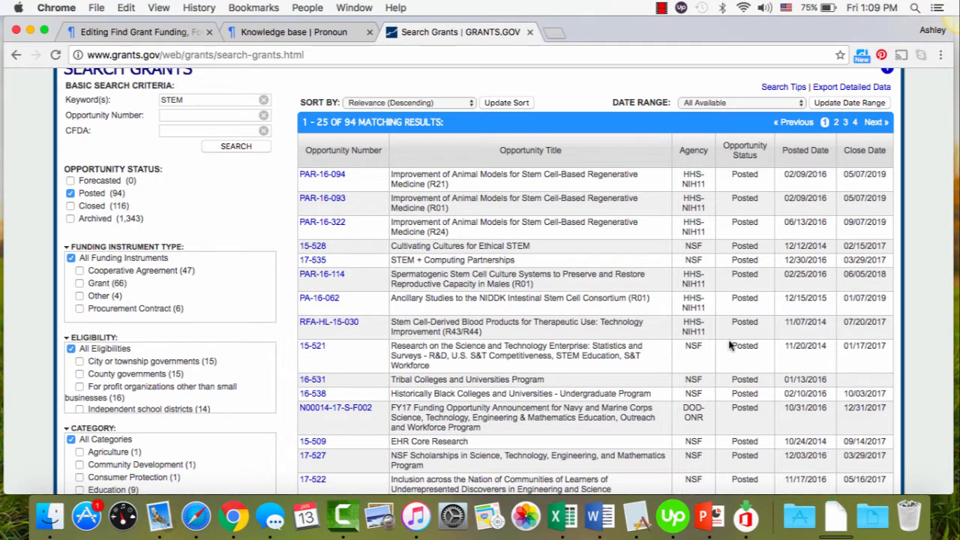
pyautogui.moveTo(737, 348)
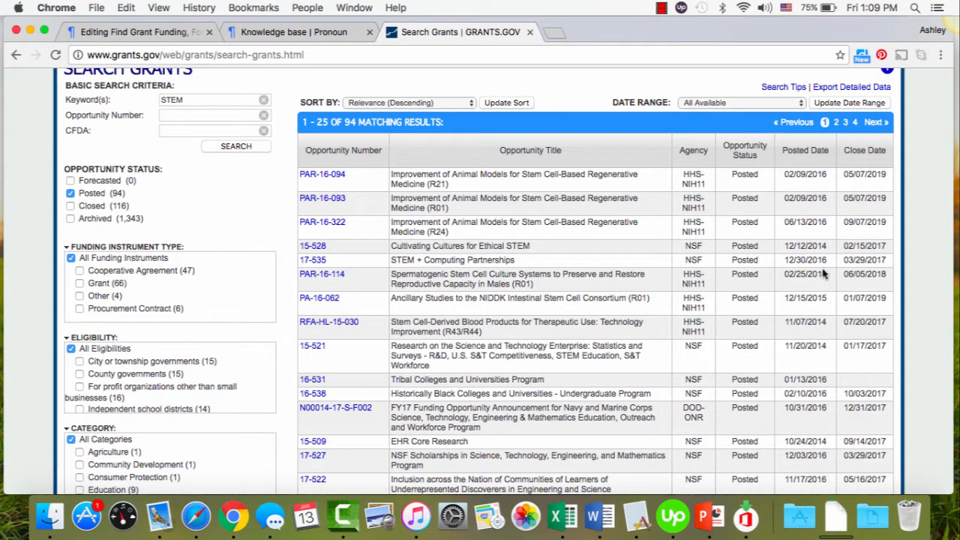
pyautogui.moveTo(875, 290)
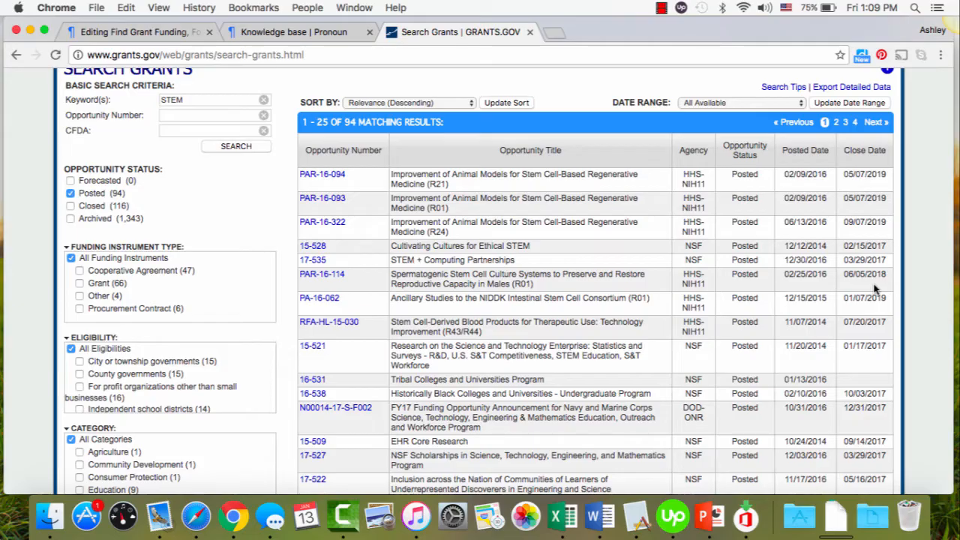
pyautogui.moveTo(872, 275)
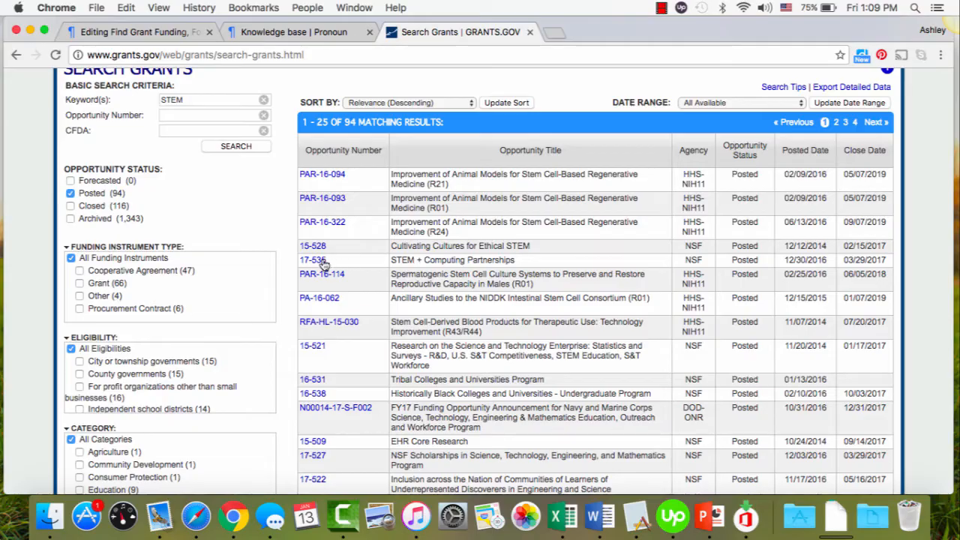
pyautogui.moveTo(314, 260)
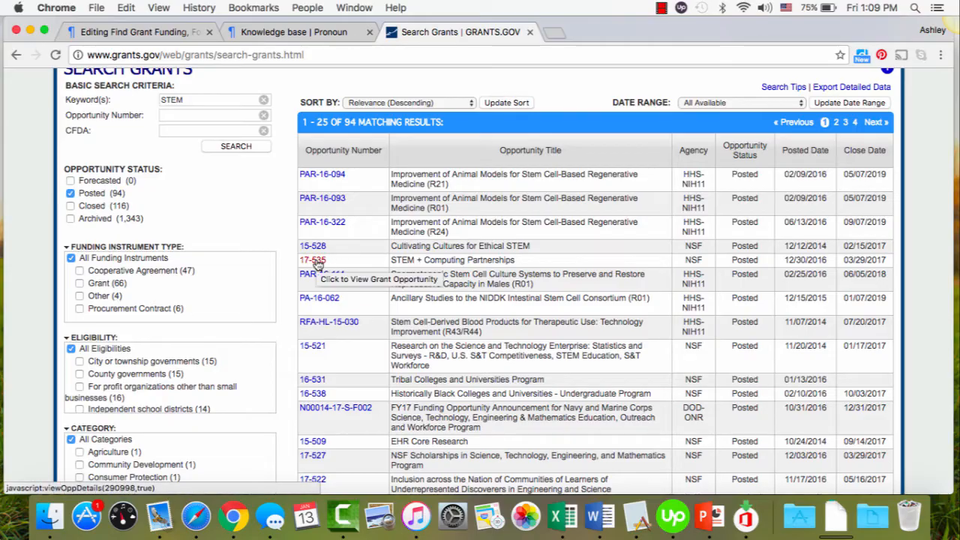
pyautogui.moveTo(348, 261)
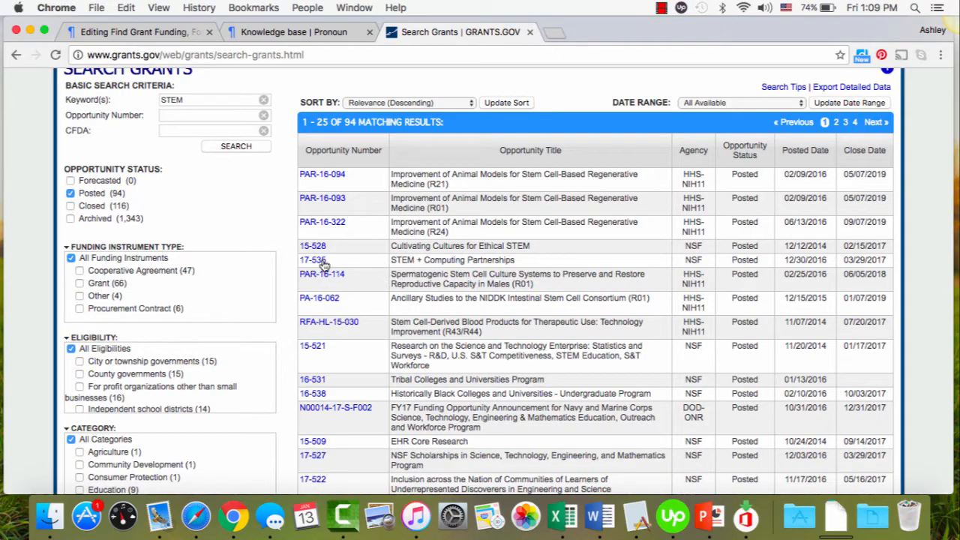
# - Open opportunity 17-535 and review its synopsis, eligibility and description
pyautogui.click(313, 259)
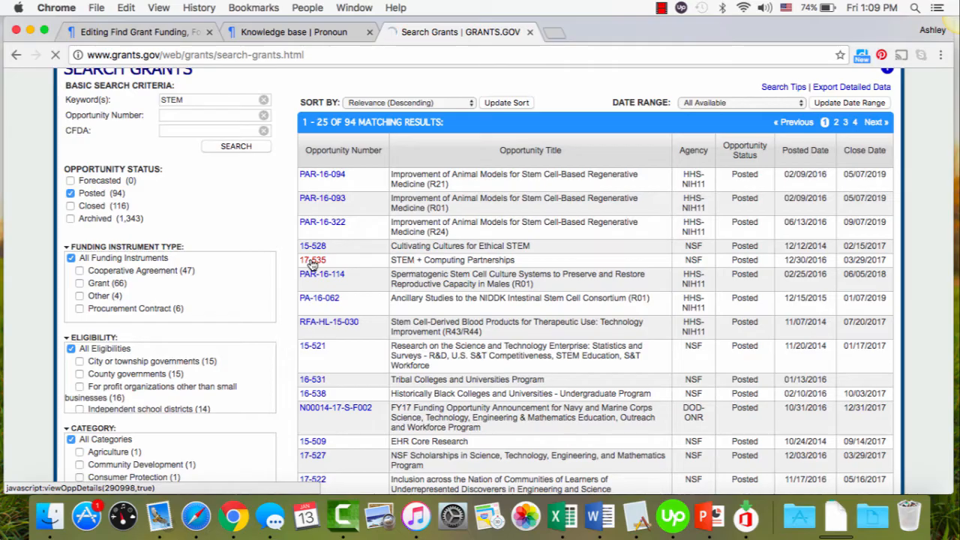
pyautogui.click(312, 259)
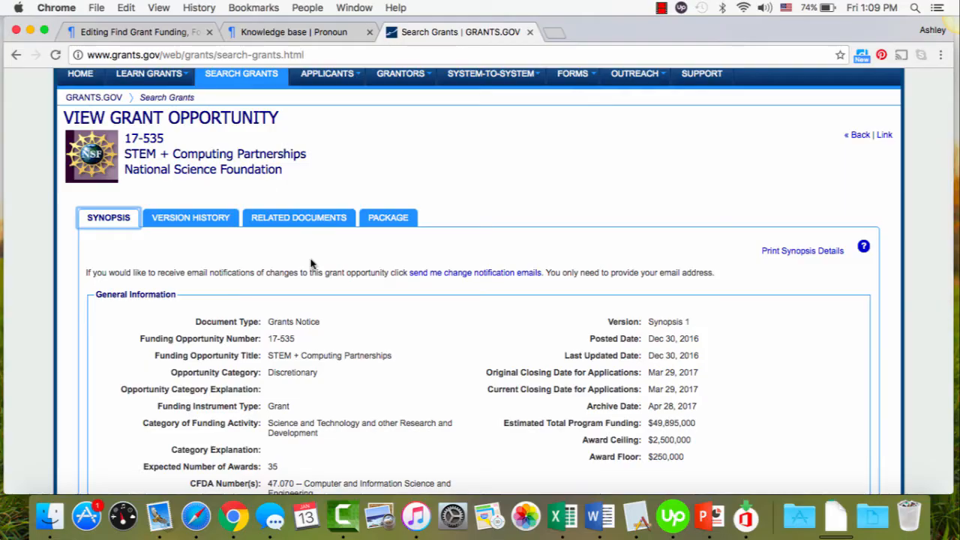
pyautogui.scroll(-3)
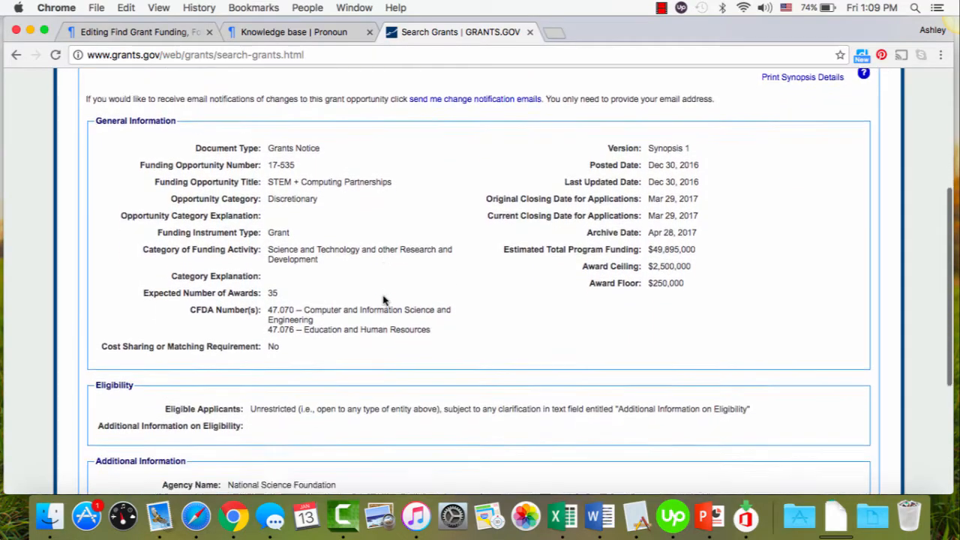
pyautogui.scroll(-3)
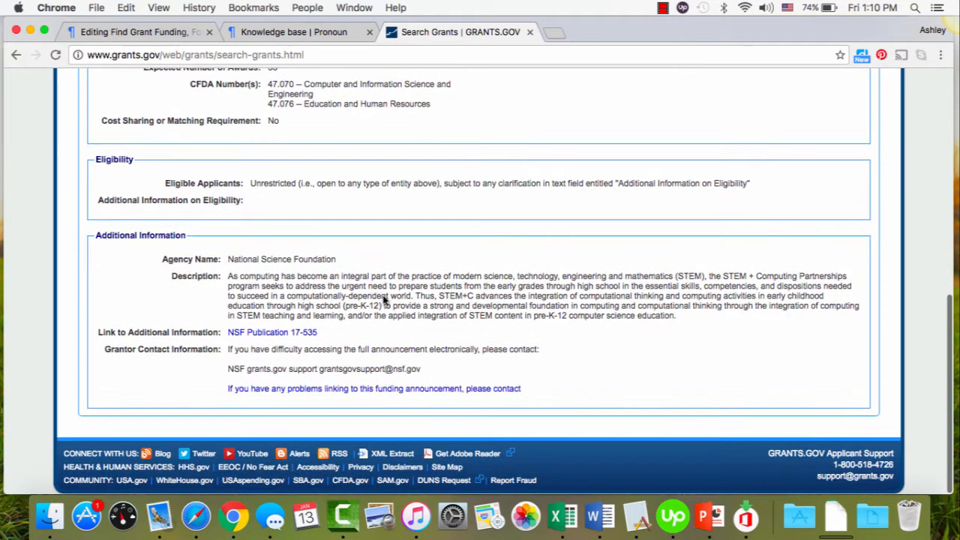
pyautogui.scroll(3)
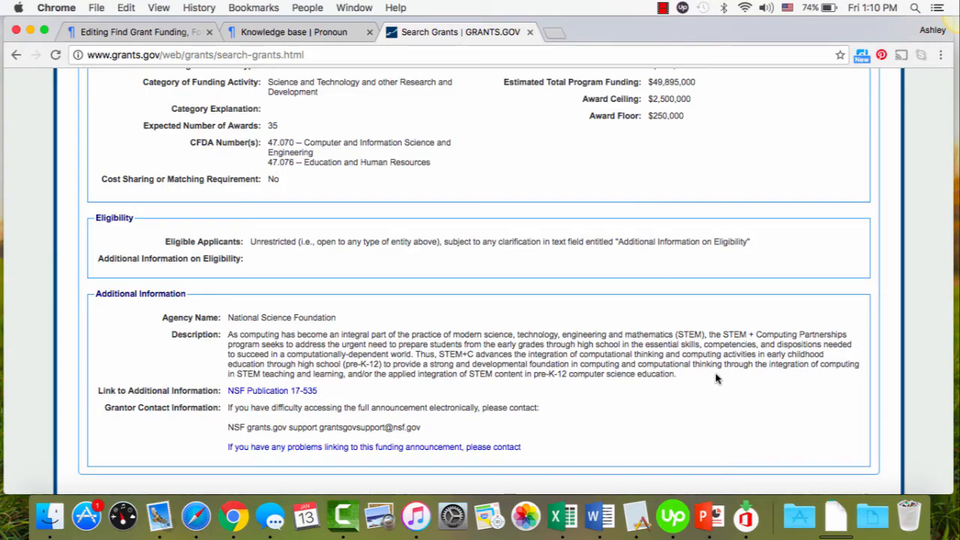
pyautogui.scroll(3)
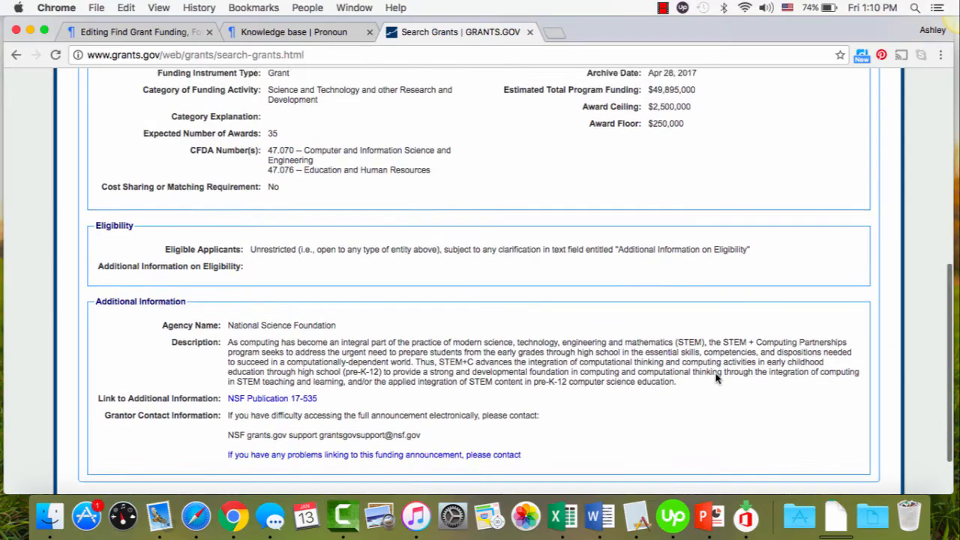
pyautogui.scroll(3)
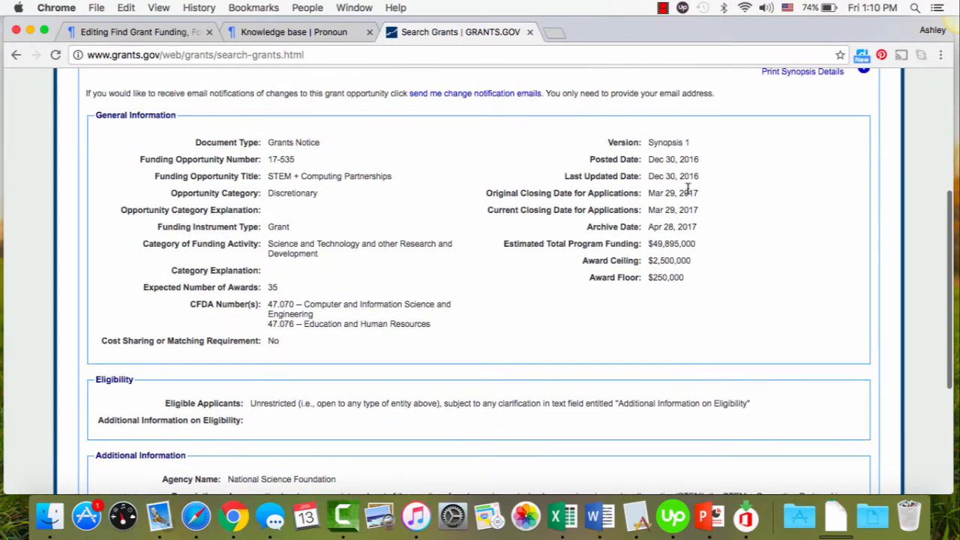
pyautogui.moveTo(669, 225)
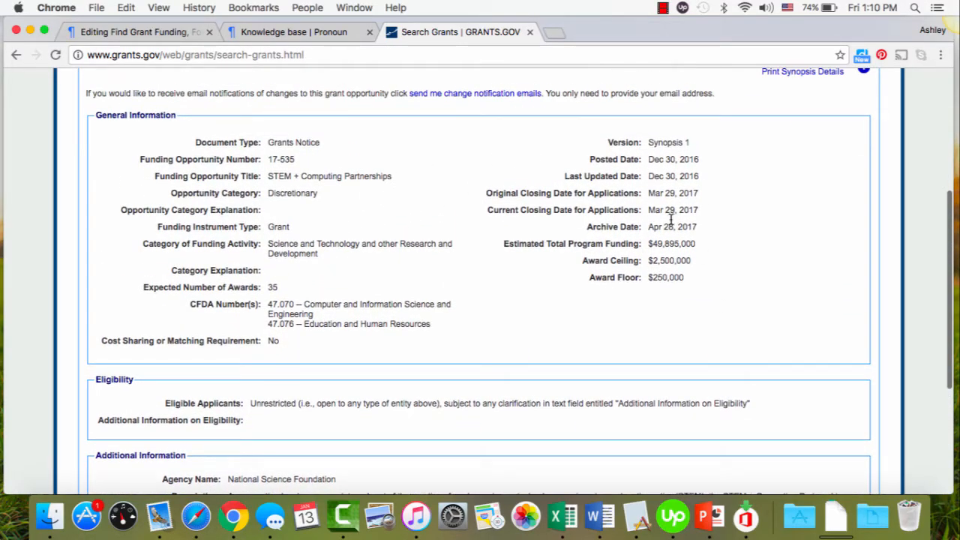
pyautogui.moveTo(610, 316)
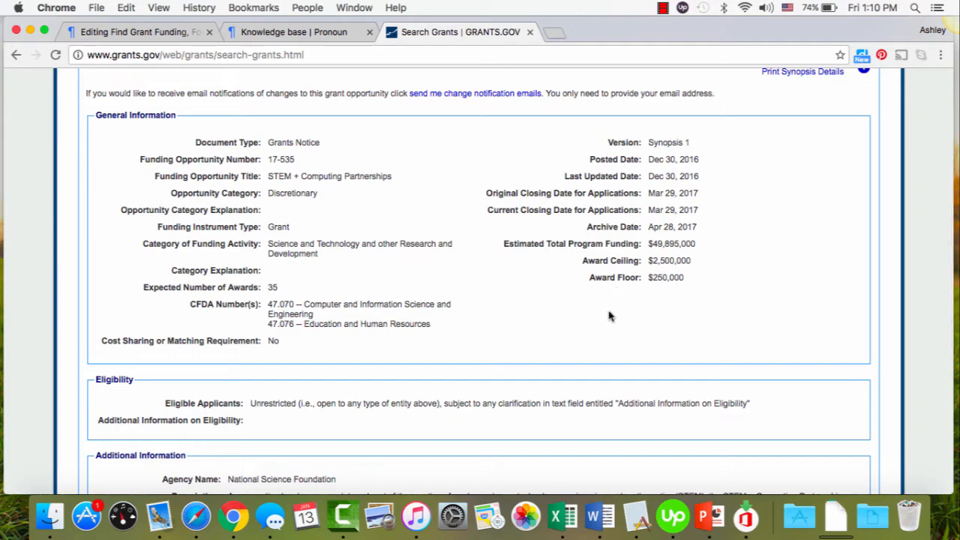
pyautogui.scroll(-3)
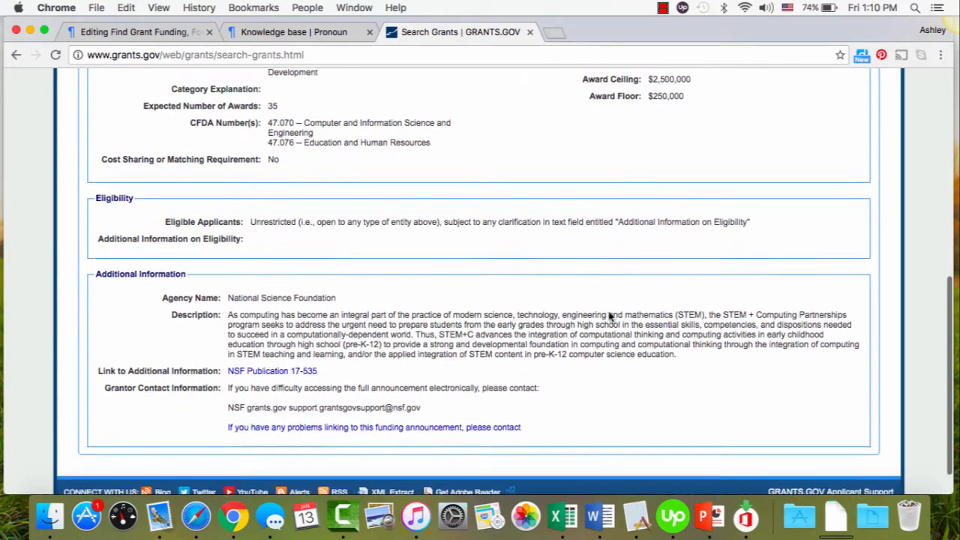
pyautogui.scroll(-3)
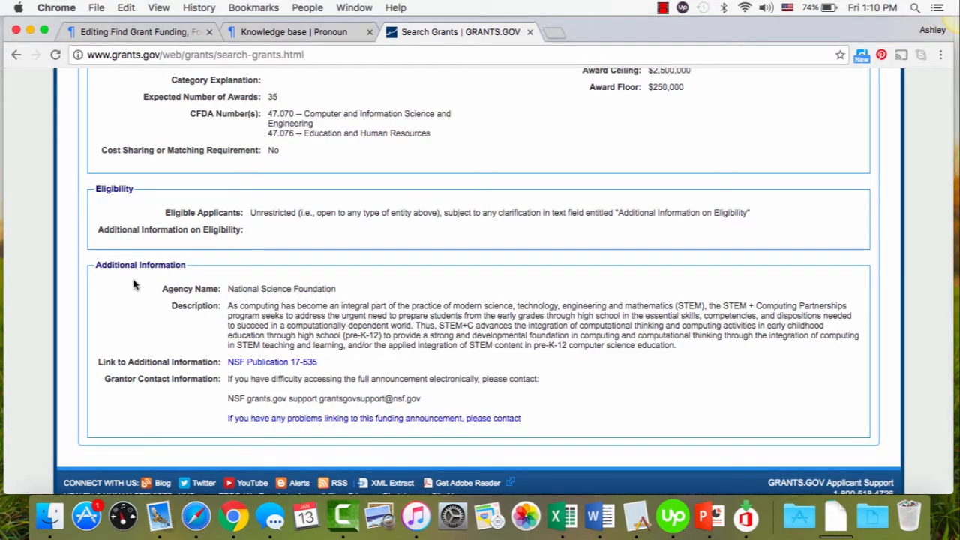
pyautogui.moveTo(168, 389)
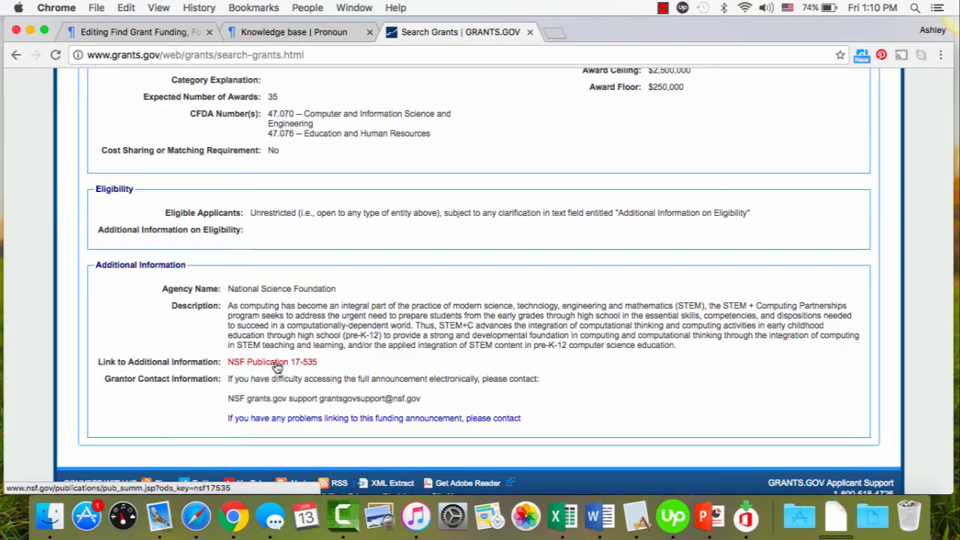
# - Open NSF Publication 17-535 as a PDF and scroll to award and eligibility information
pyautogui.click(273, 361)
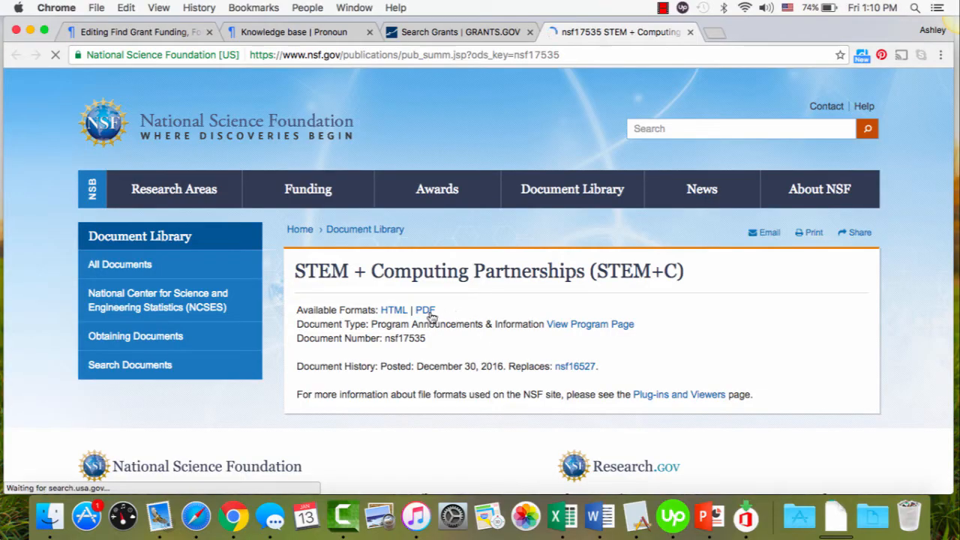
pyautogui.click(427, 310)
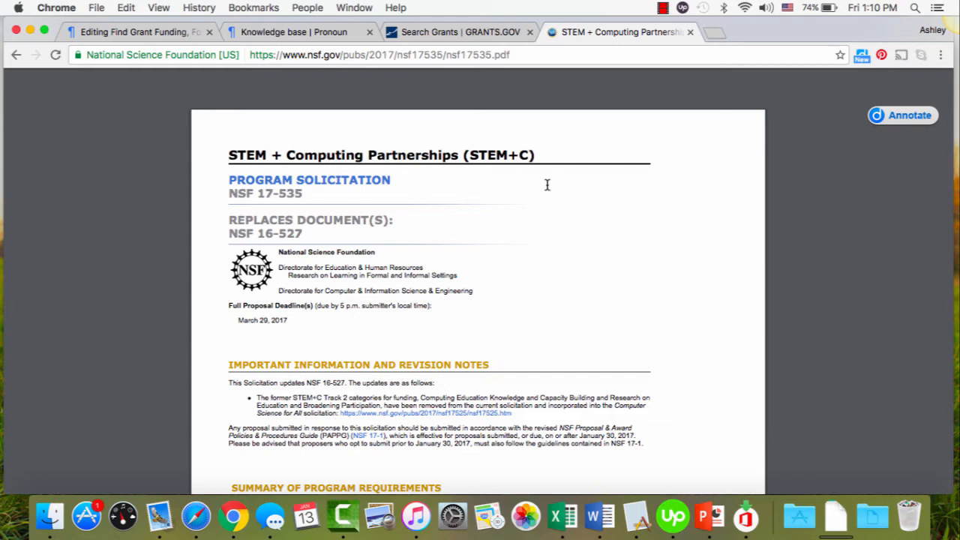
pyautogui.moveTo(351, 310)
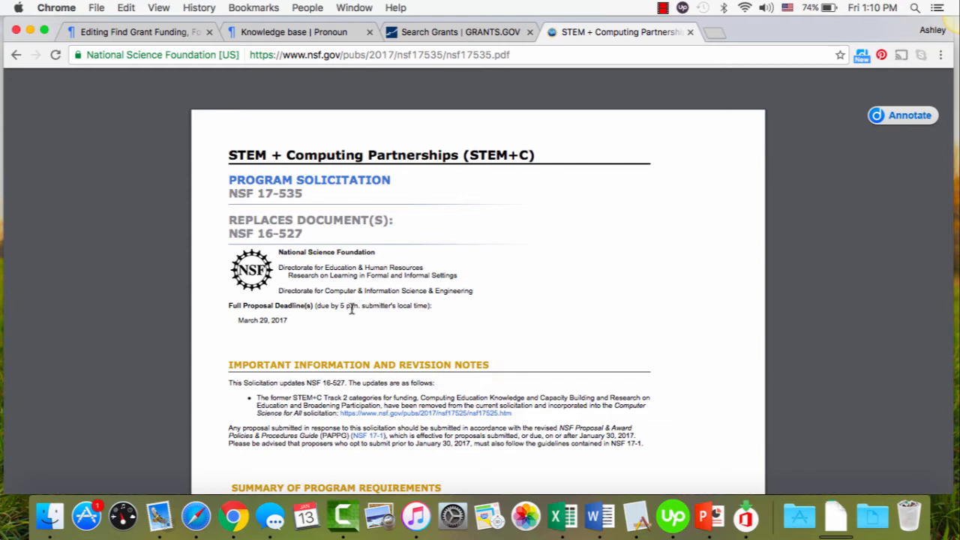
pyautogui.scroll(-3)
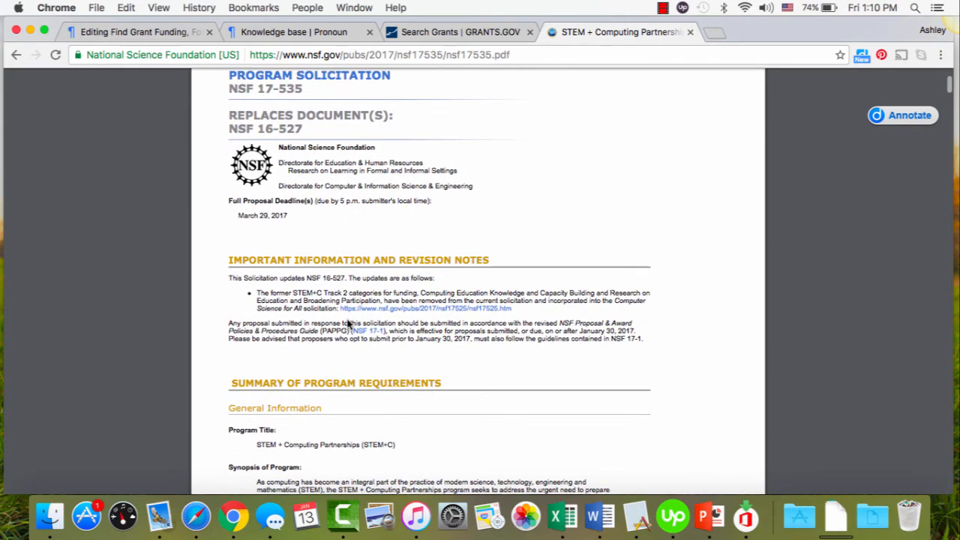
pyautogui.scroll(-3)
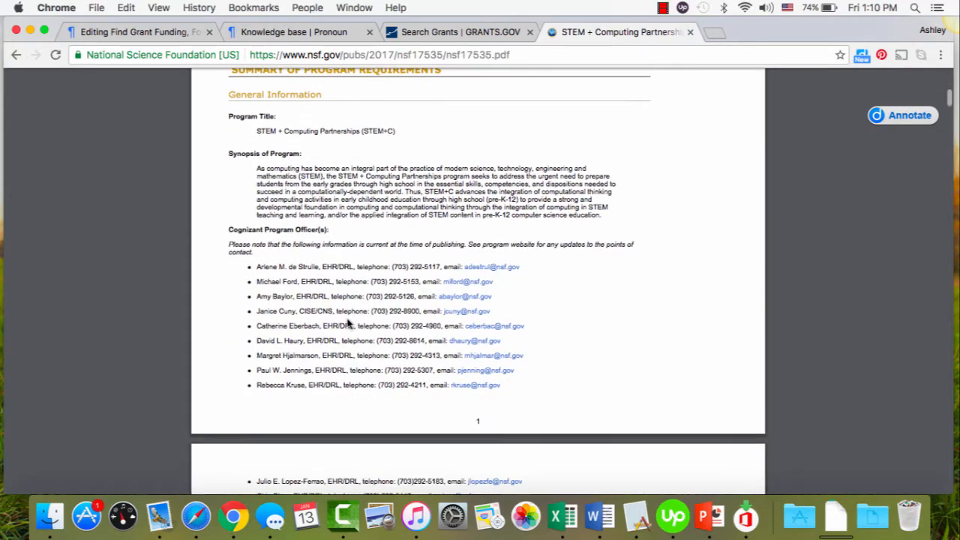
pyautogui.scroll(-3)
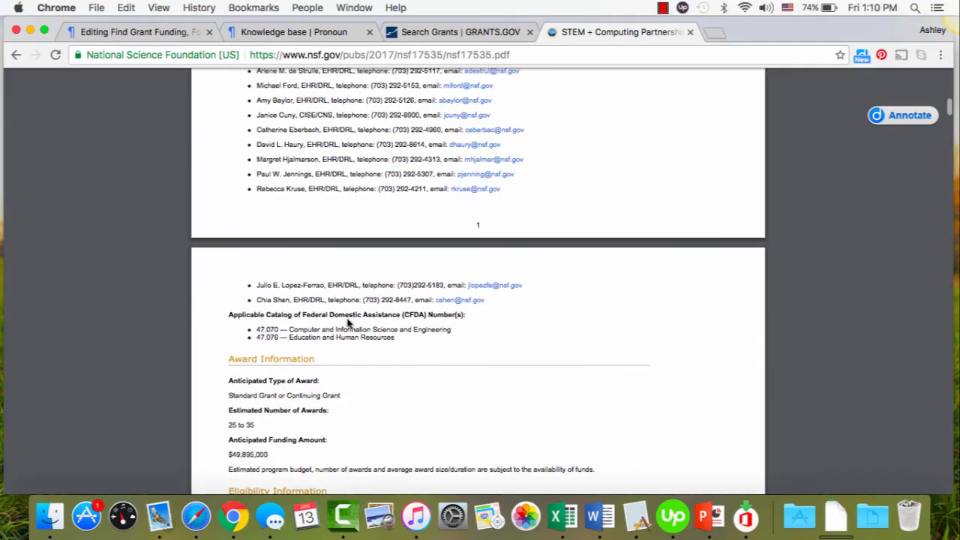
pyautogui.scroll(-3)
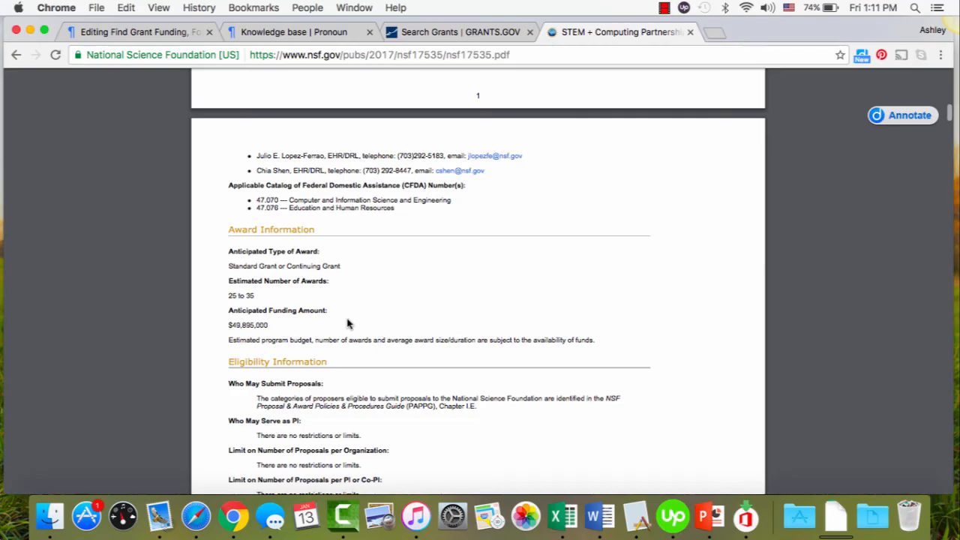